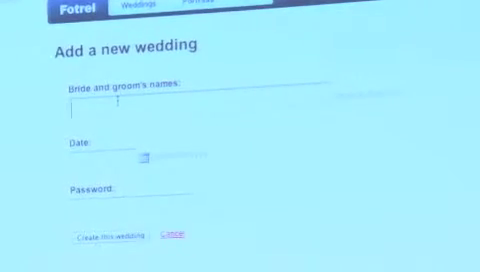
# Step: Type 'Mary & John 12/12/12' into the bride and groom's names field
pyautogui.write('Mary & john')
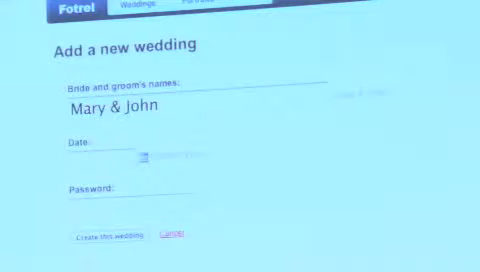
pyautogui.write('12')
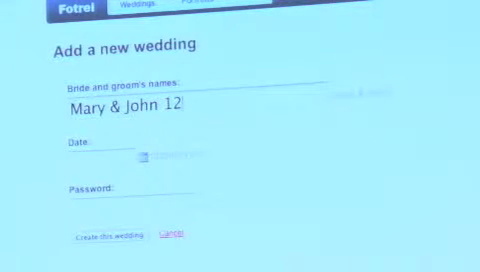
pyautogui.write('/12')
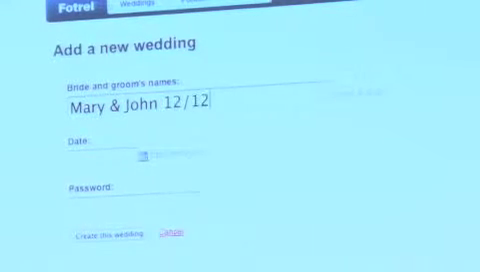
pyautogui.write('/12')
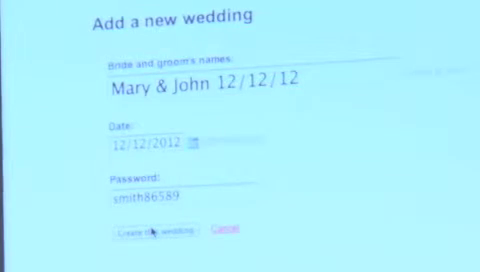
# Step: Create the Mary & John 12/12/12 wedding with the entered details
pyautogui.click(145, 237)
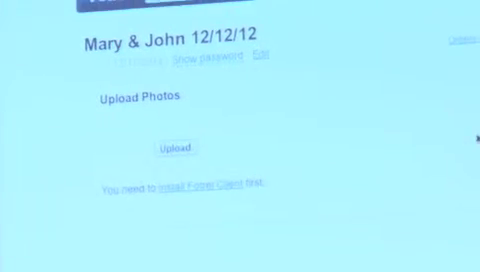